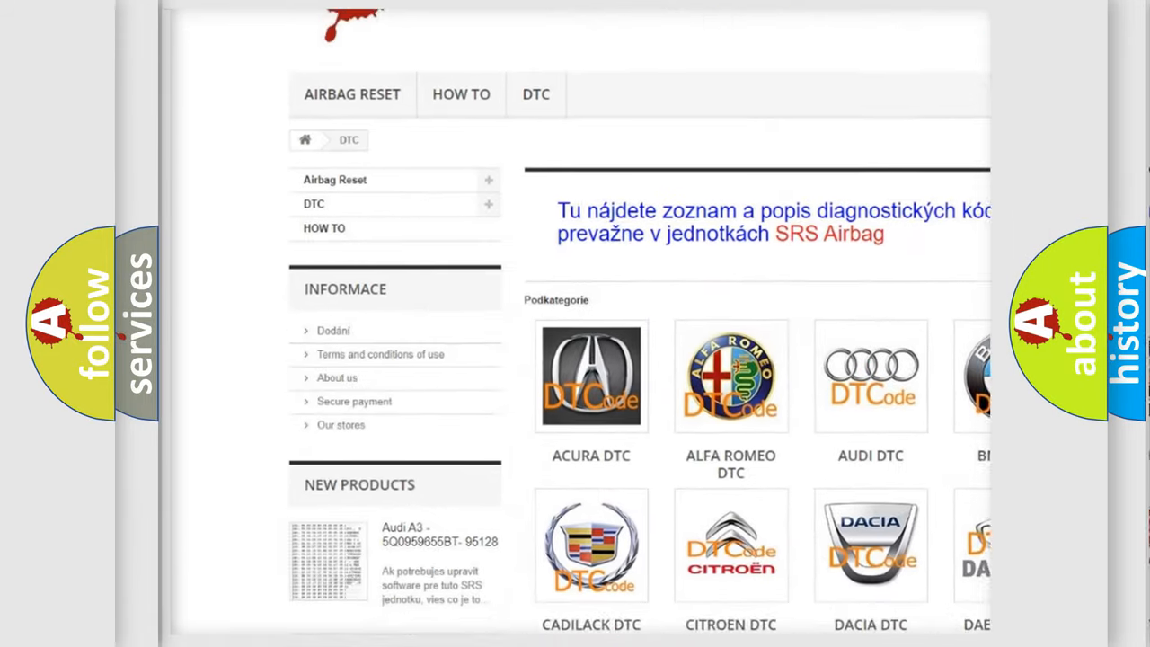
scroll(down, 3)
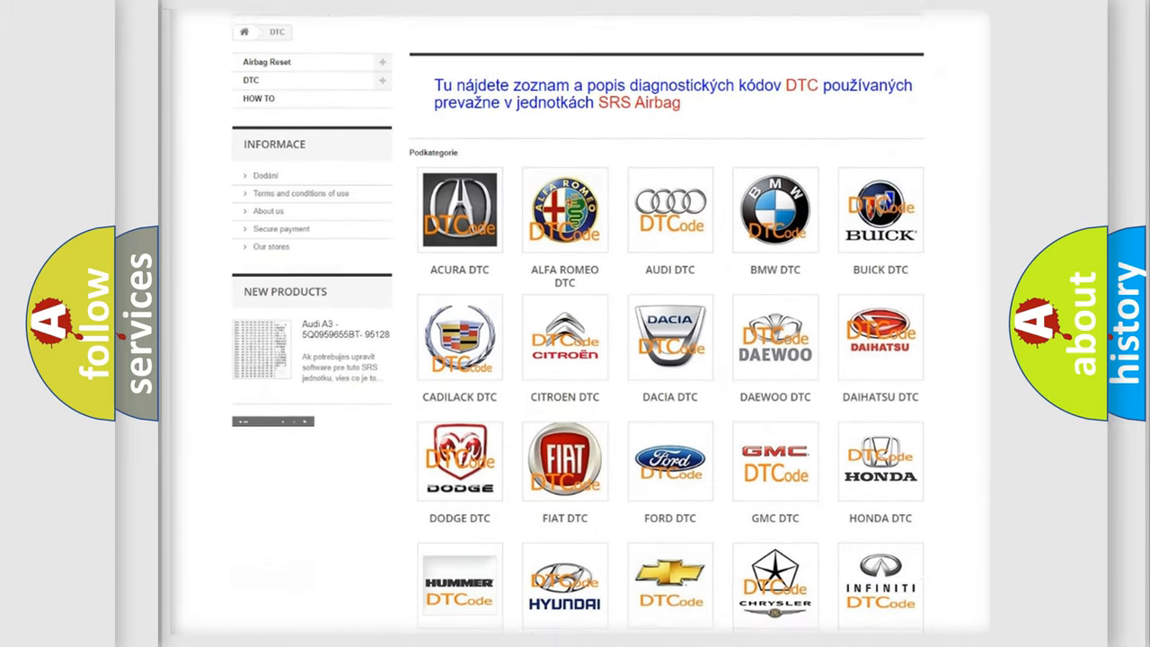
scroll(down, 3)
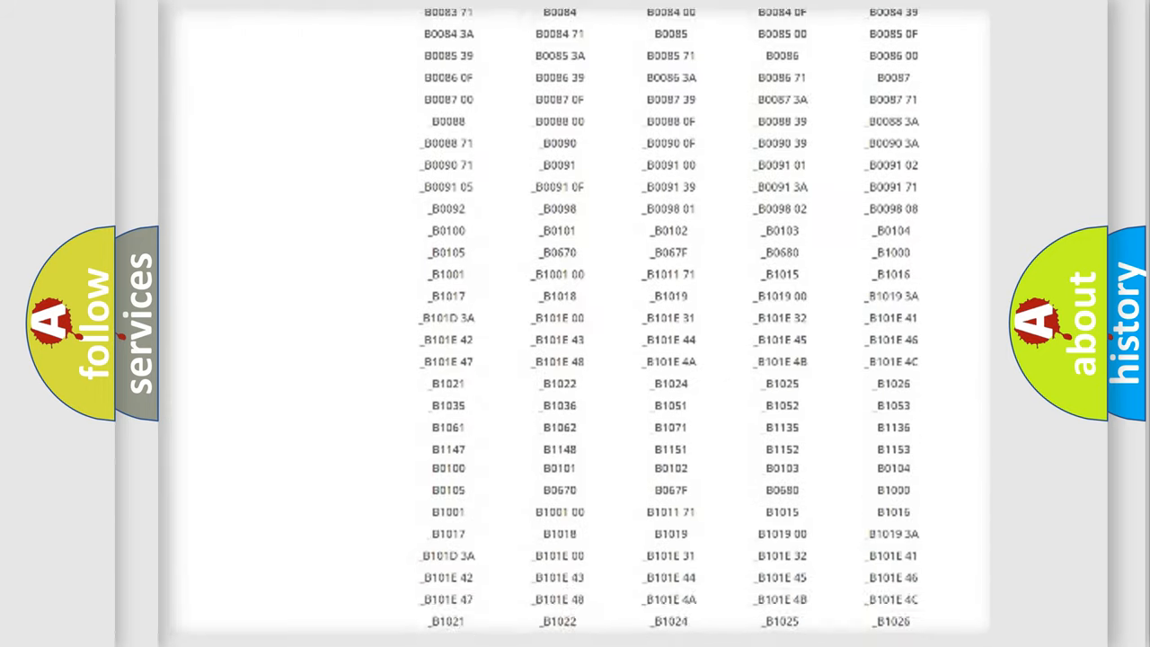
scroll(up, 3)
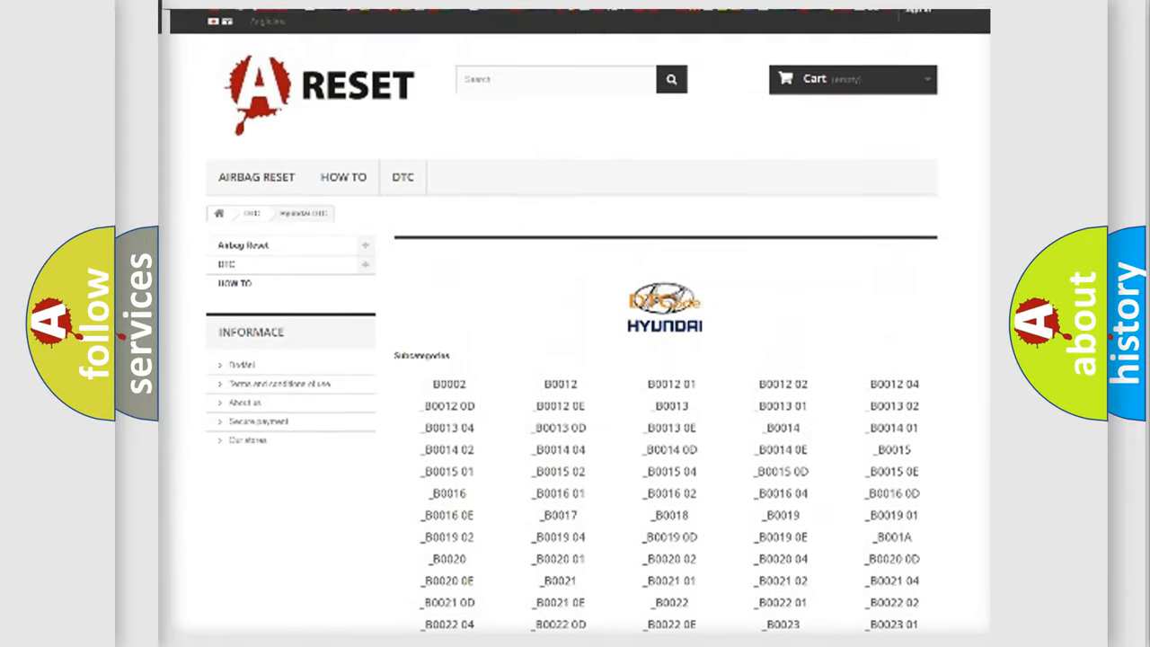